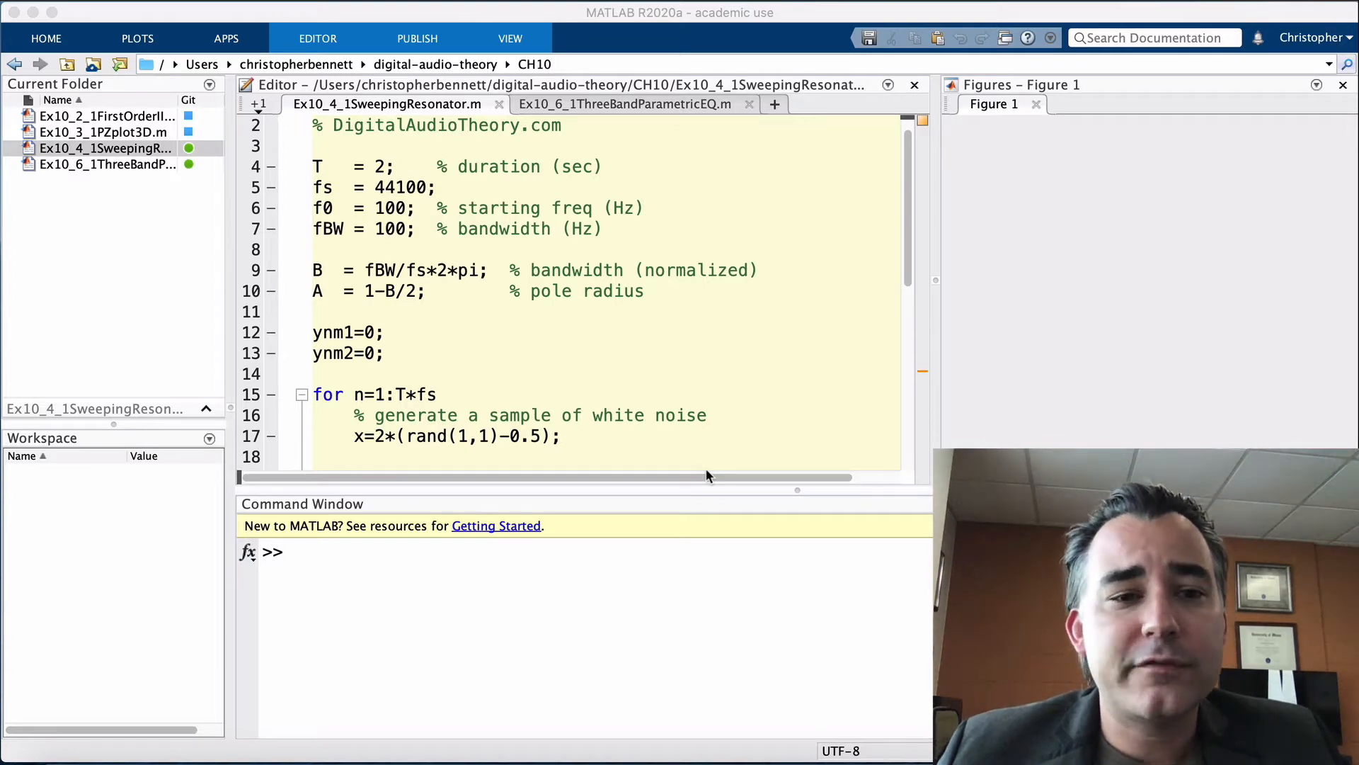
mouse_move(319, 322)
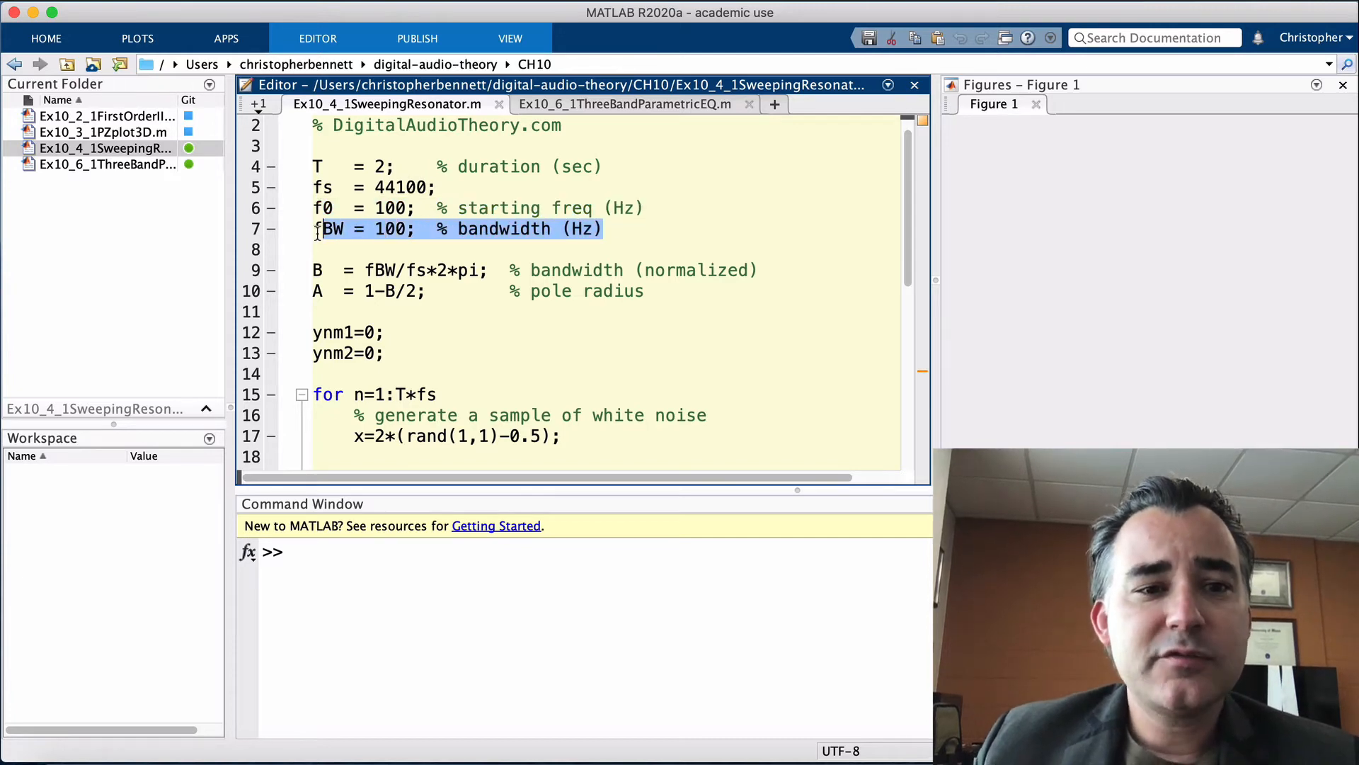
- Evaluate the T and fs lines so duration and sample rate land in the Workspace
scroll("down", 3)
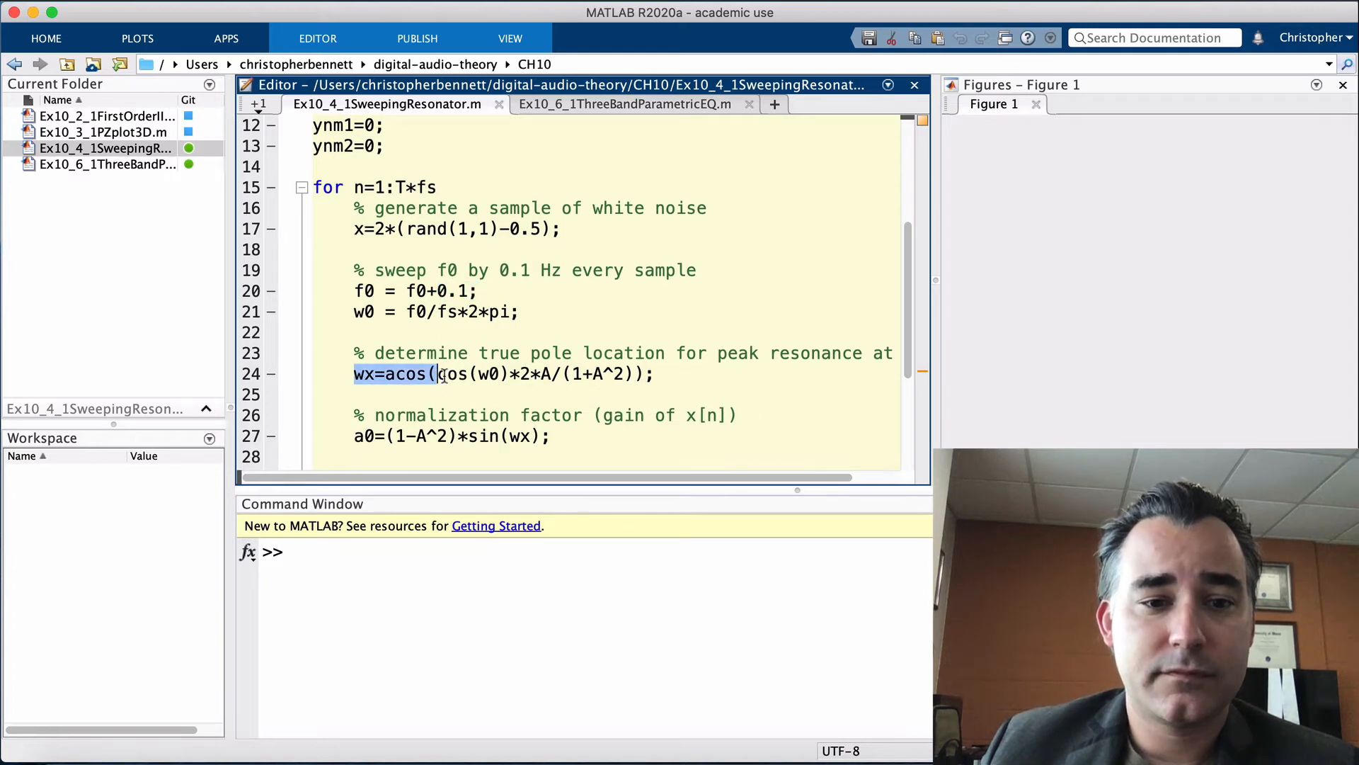
left_click(364, 435)
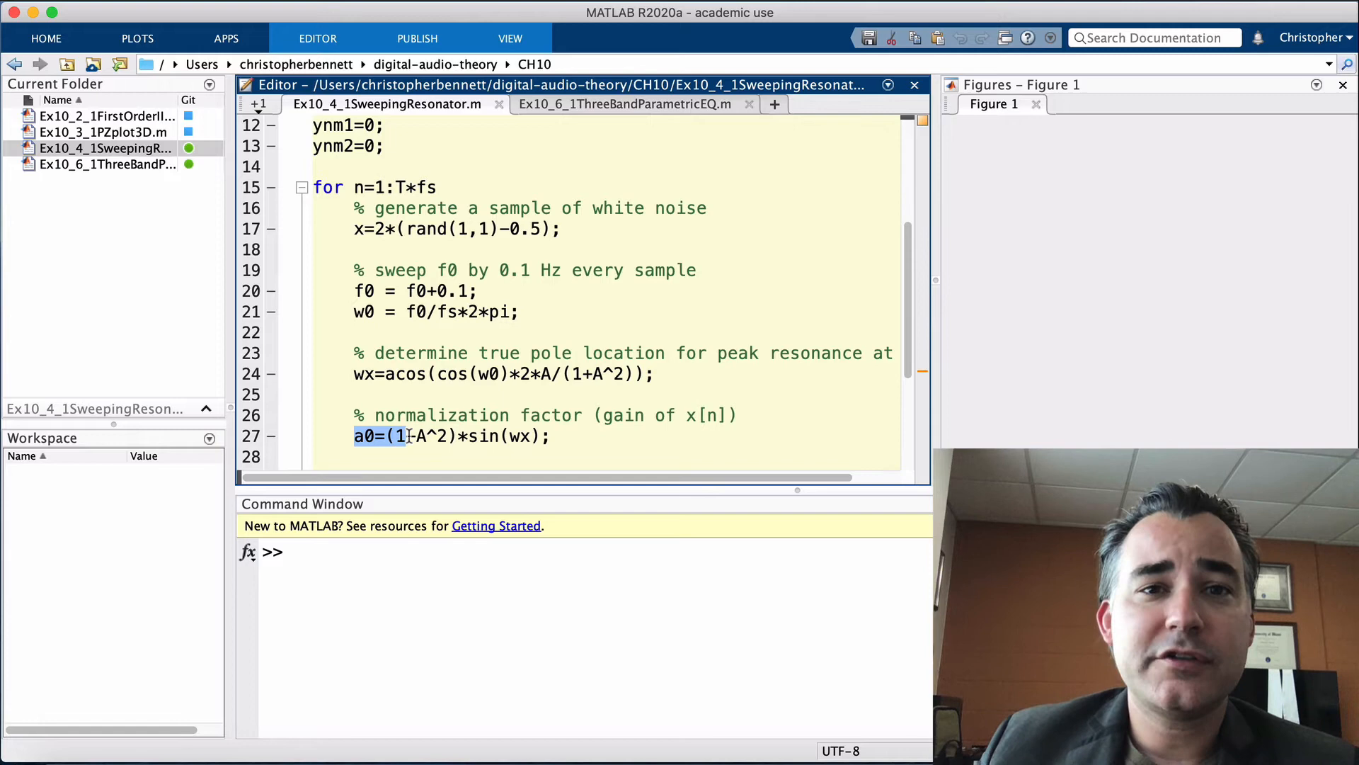
mouse_move(473, 352)
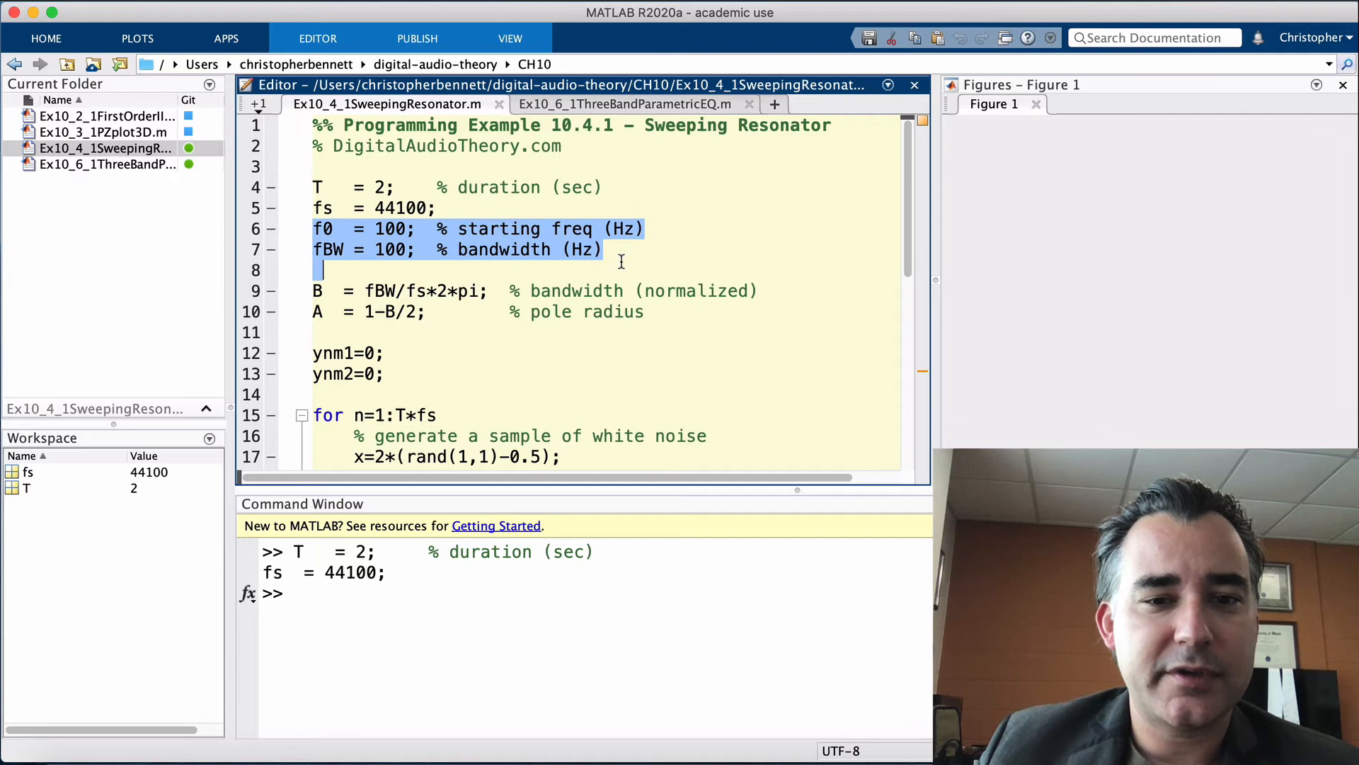
- Evaluate the f0/fBW lines, then the pole radius B and normalization A lines
right_click(520, 252)
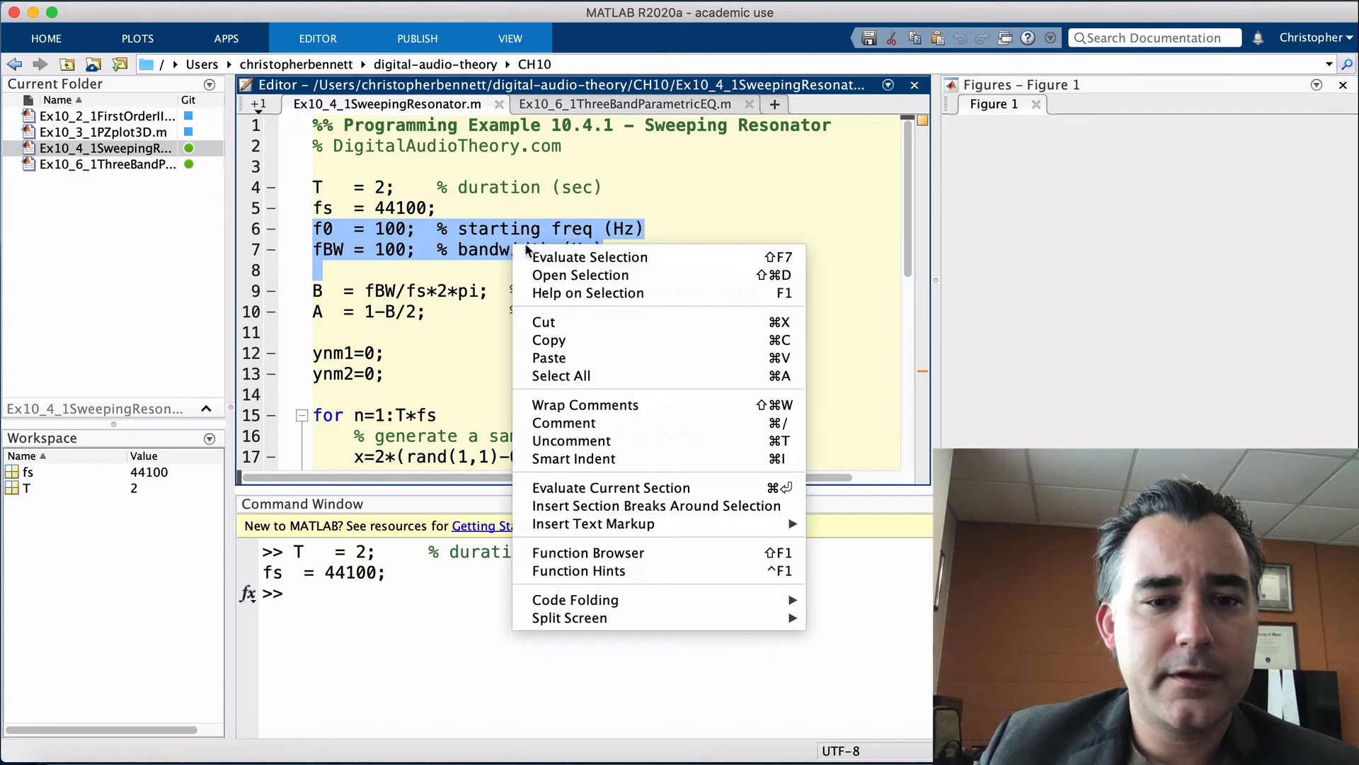
left_click(589, 256)
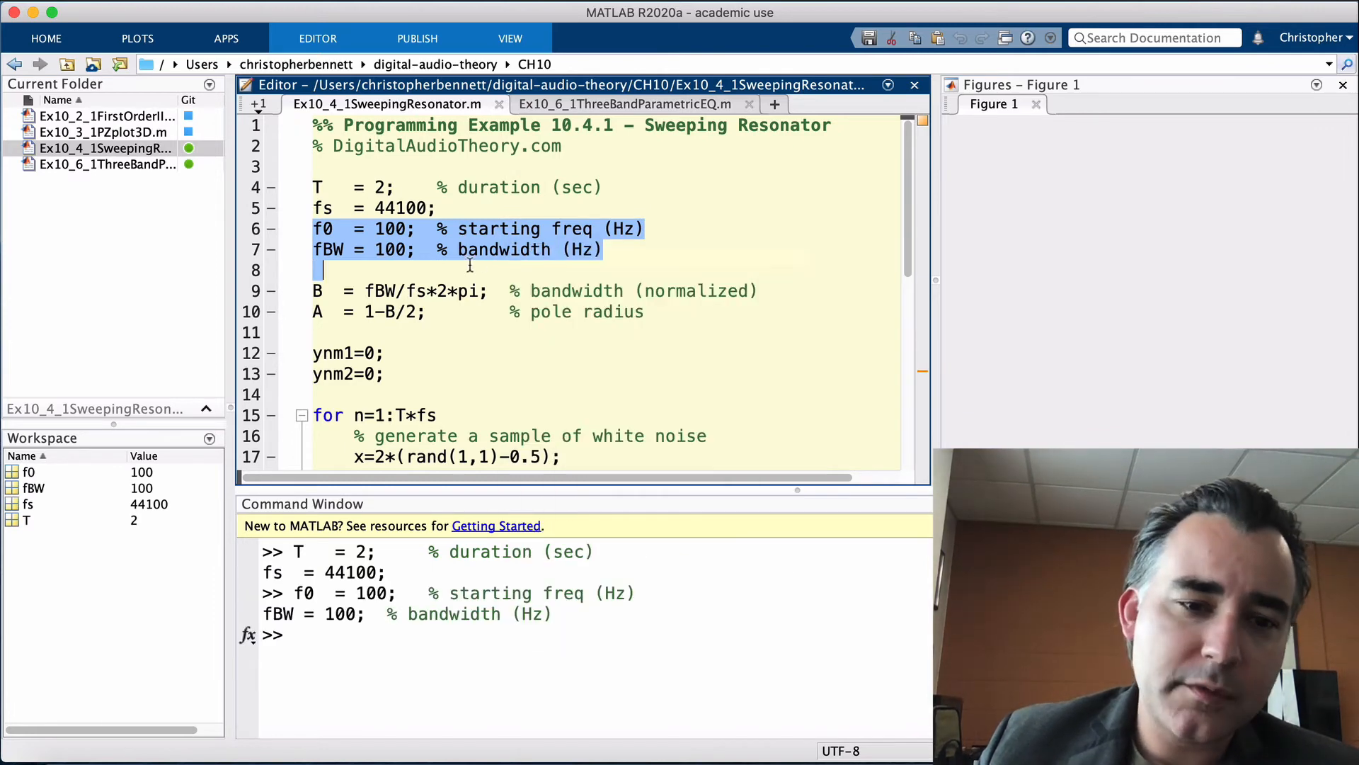
scroll("down", 3)
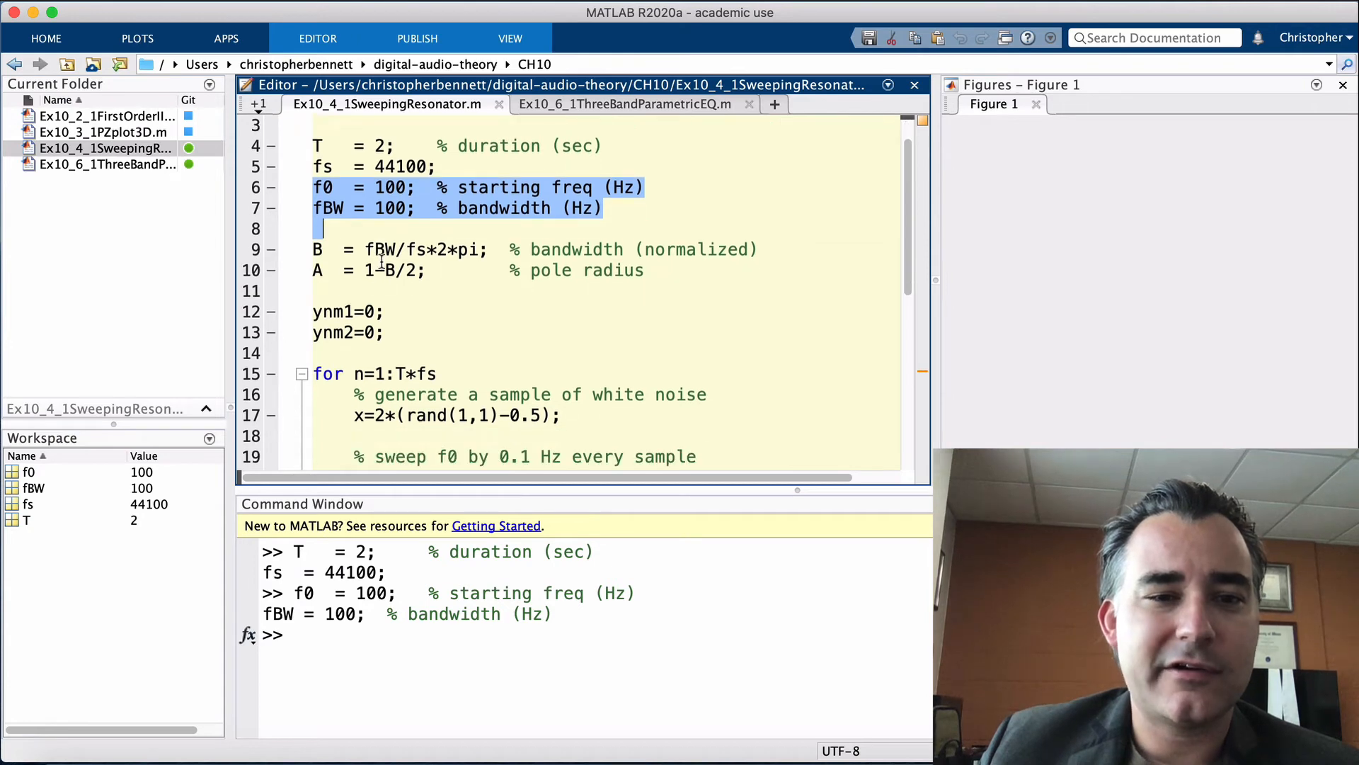
double_click(378, 249)
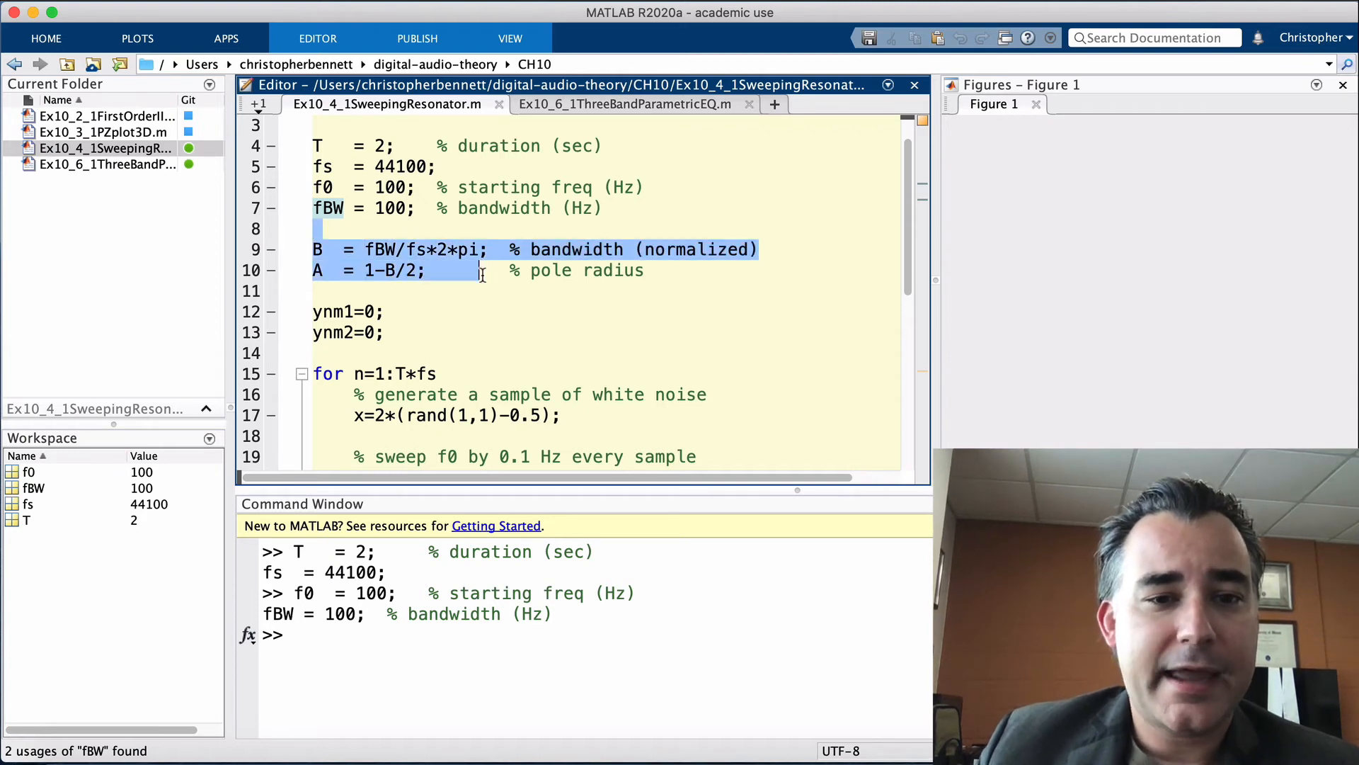
right_click(477, 277)
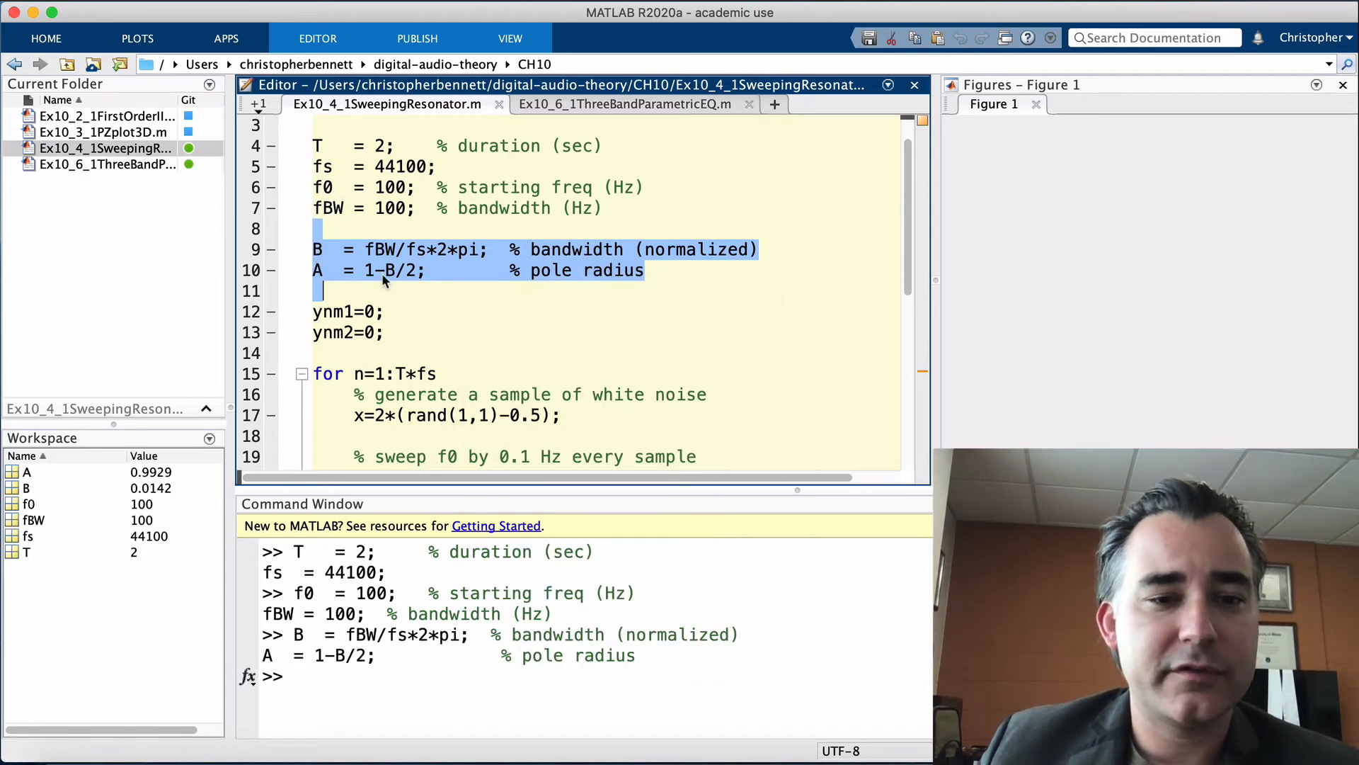
- Evaluate the ynm1 and ynm2 zeroed output-history initialisation lines
scroll("down", 3)
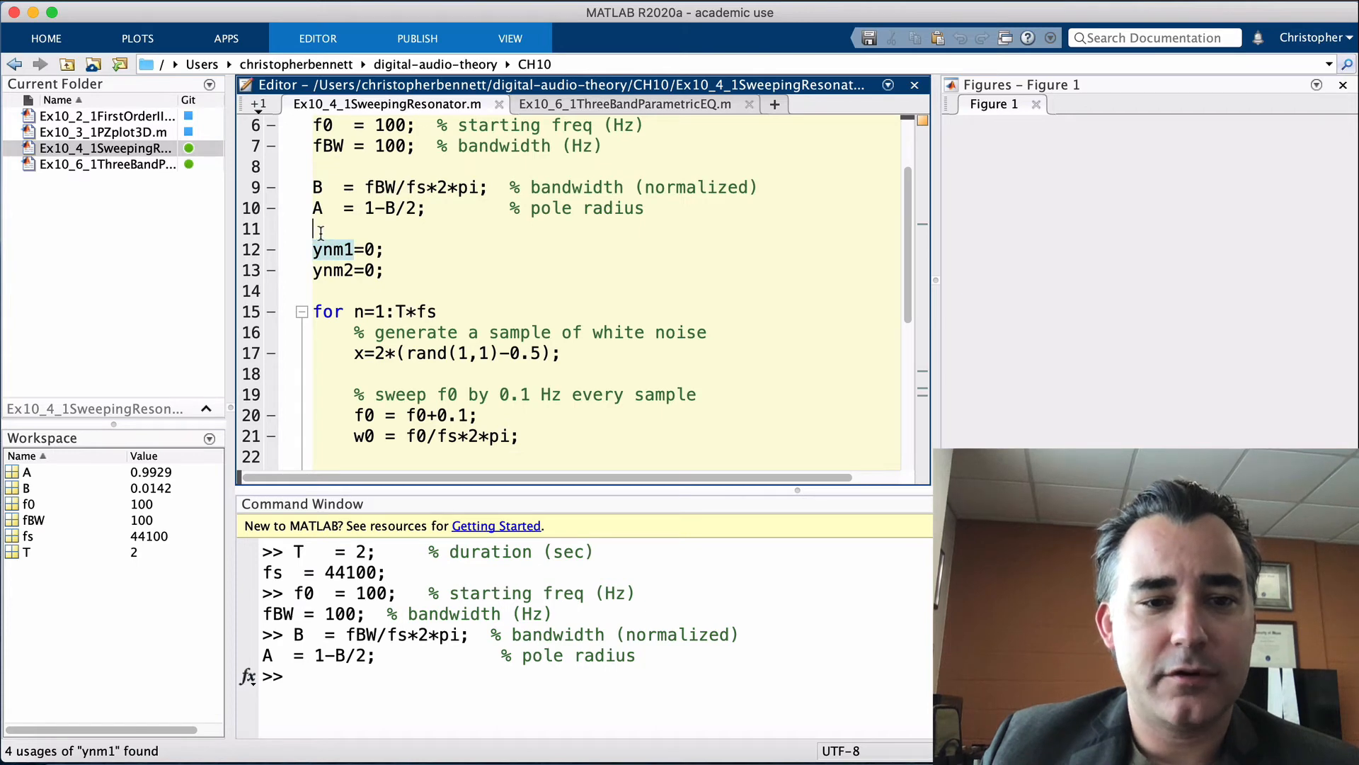
left_click_drag(314, 228, 384, 269)
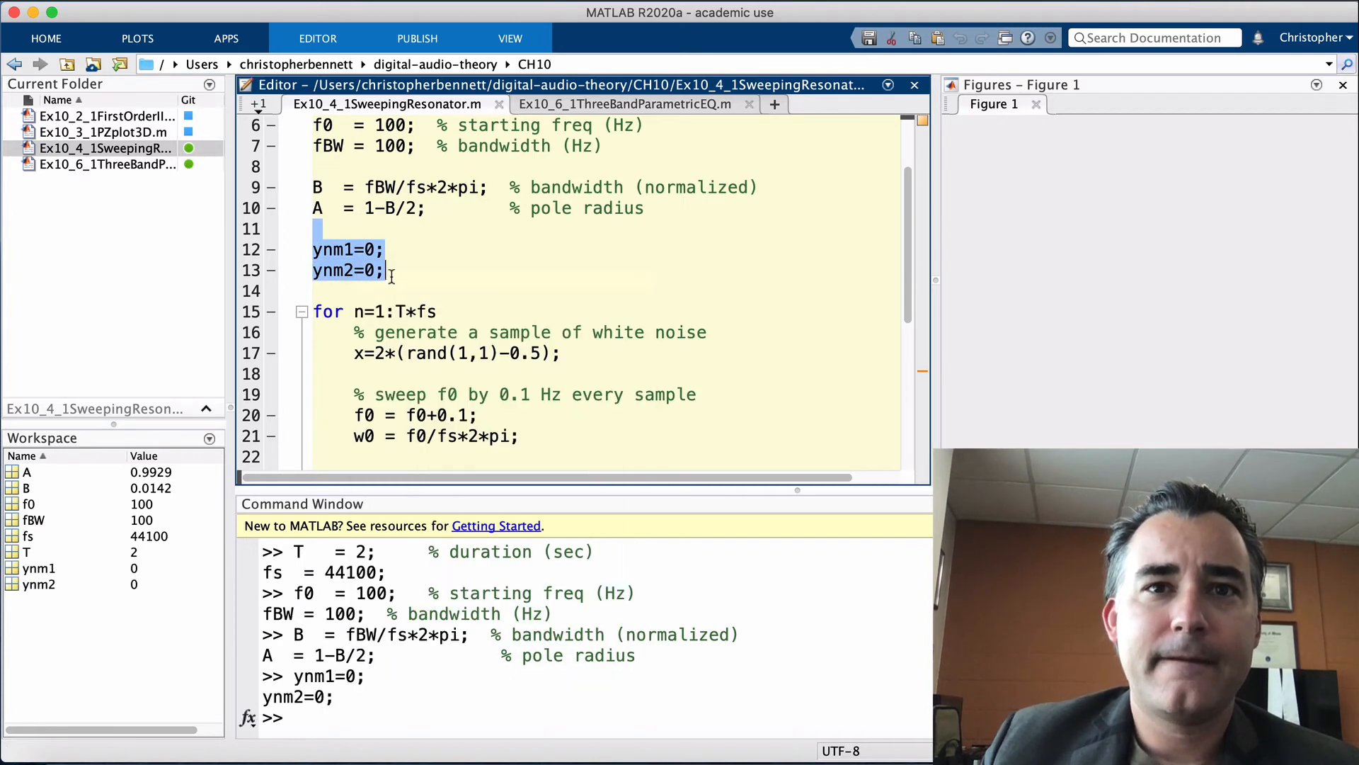
scroll("down", 3)
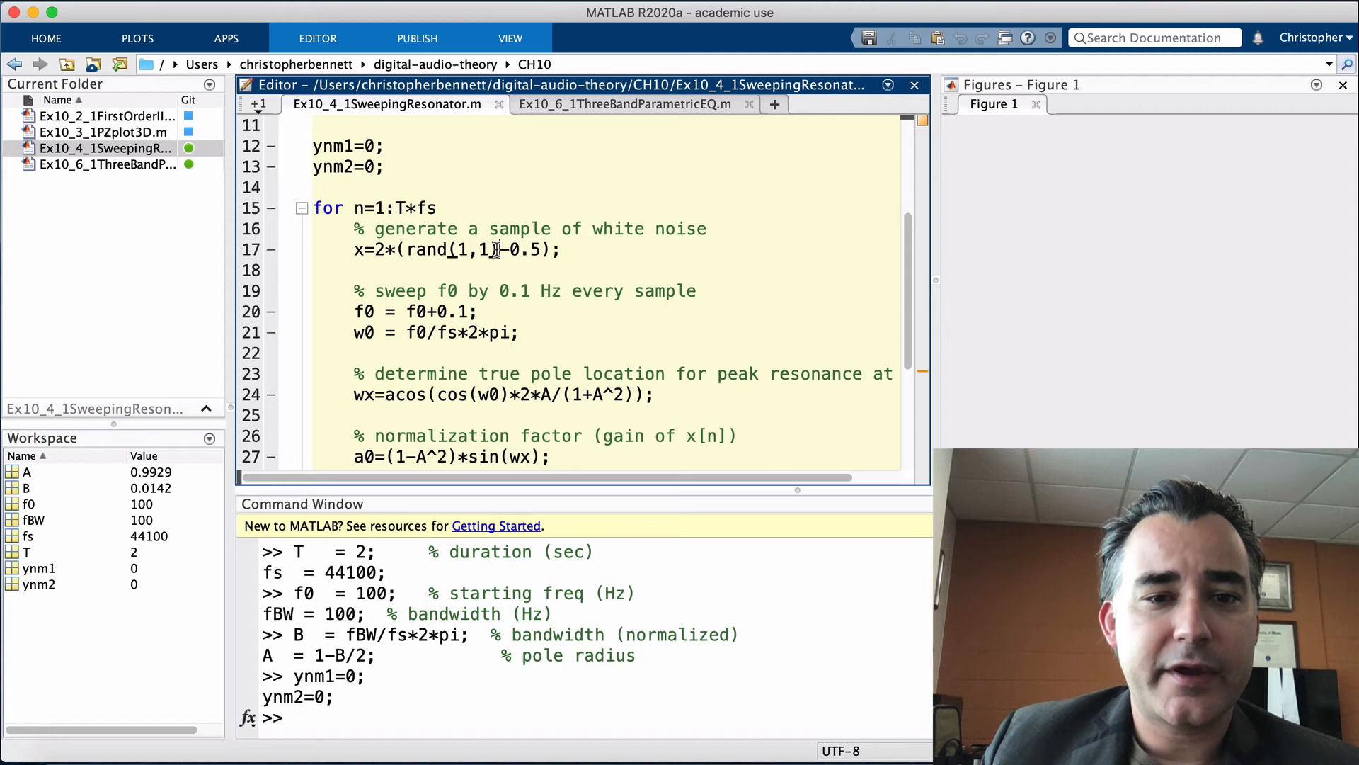
double_click(428, 250)
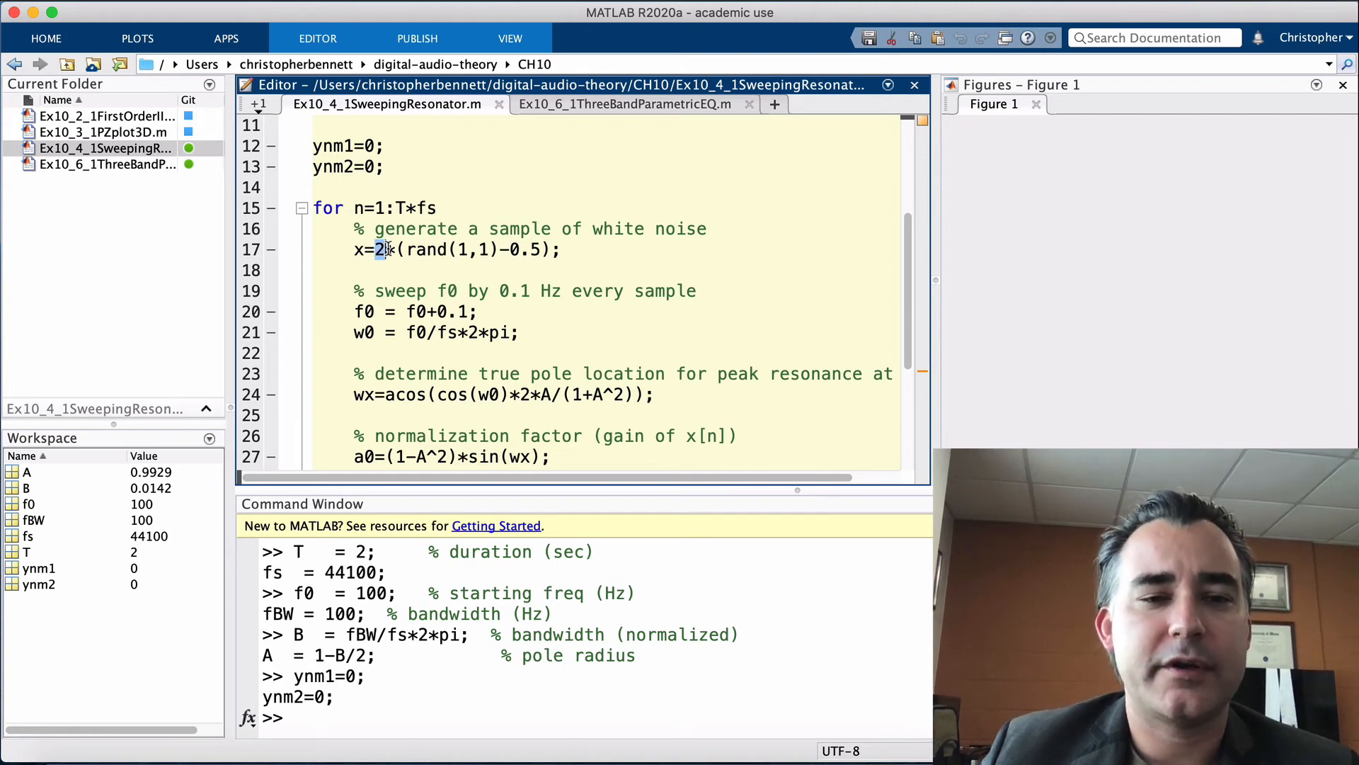
triple_click(450, 249)
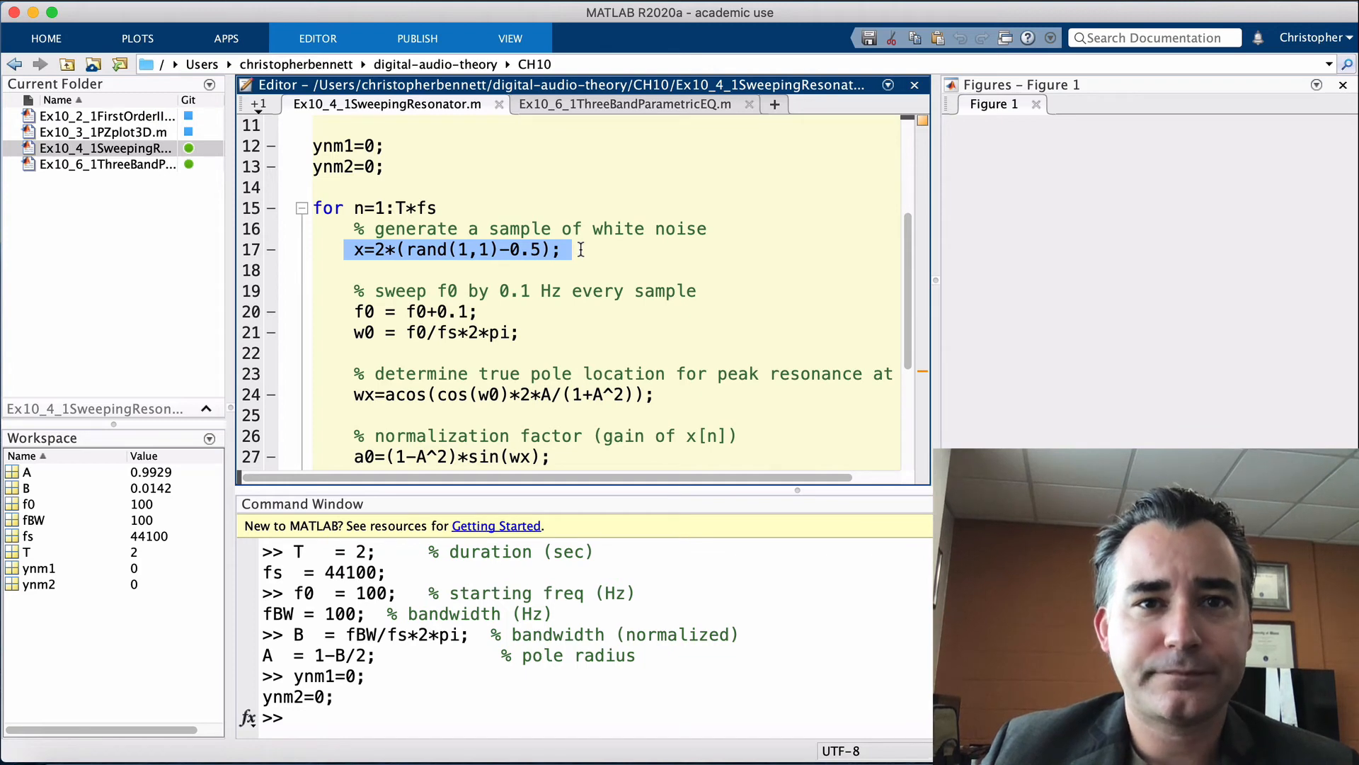
scroll("down", 3)
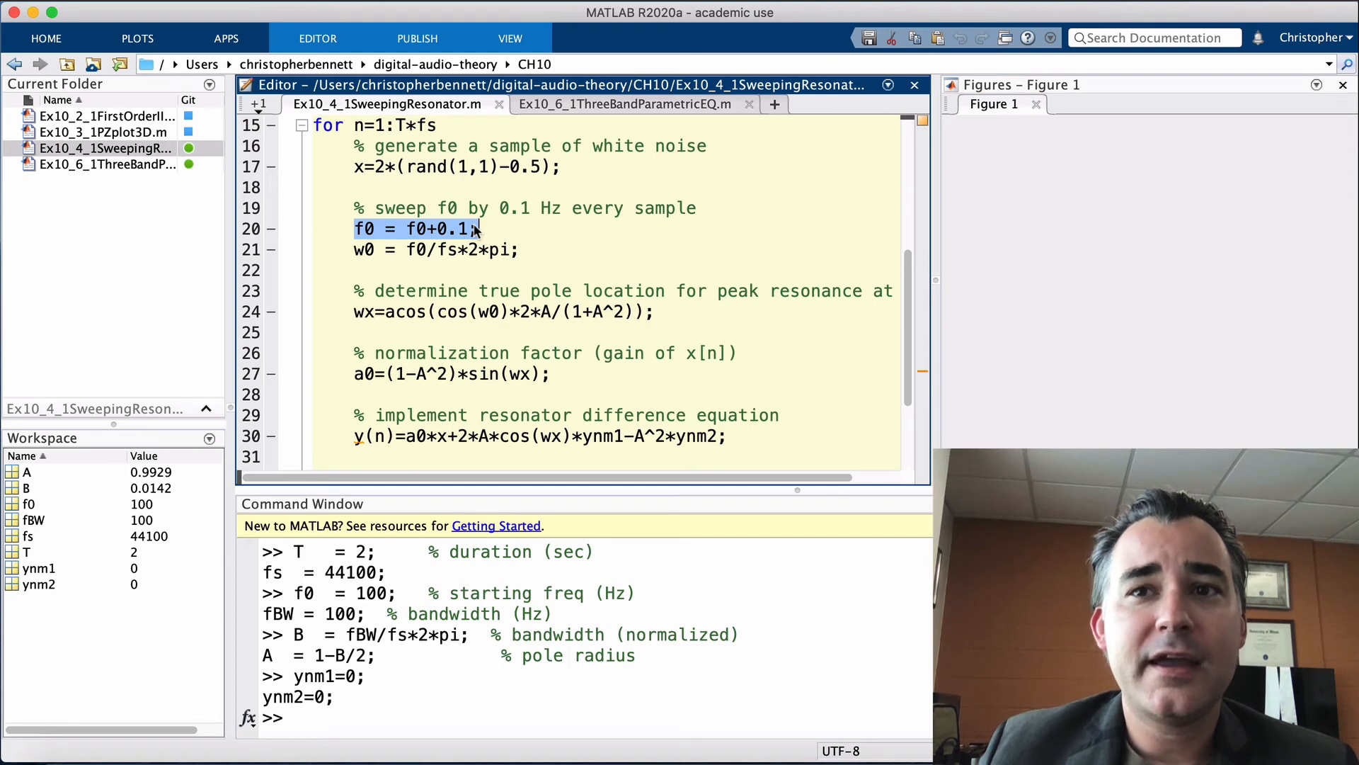
scroll("down", 3)
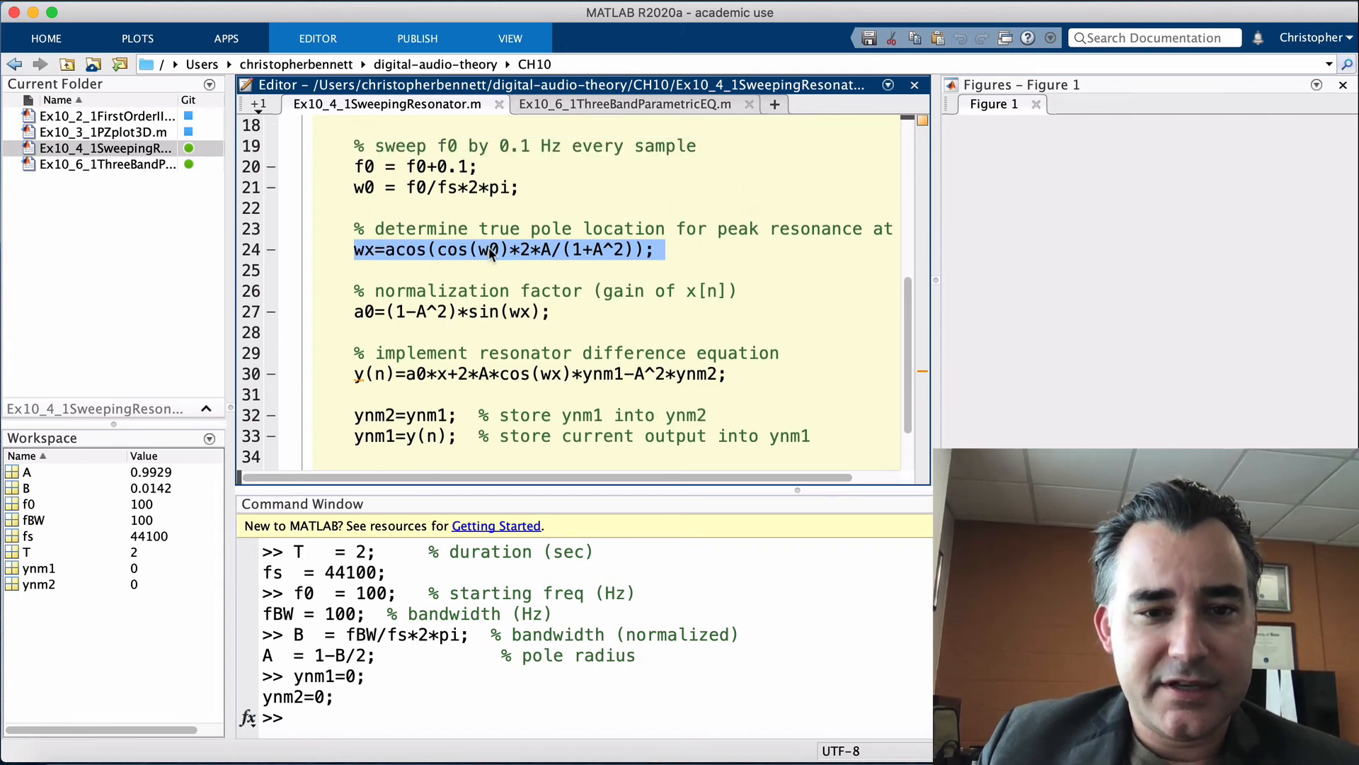
left_click(486, 249)
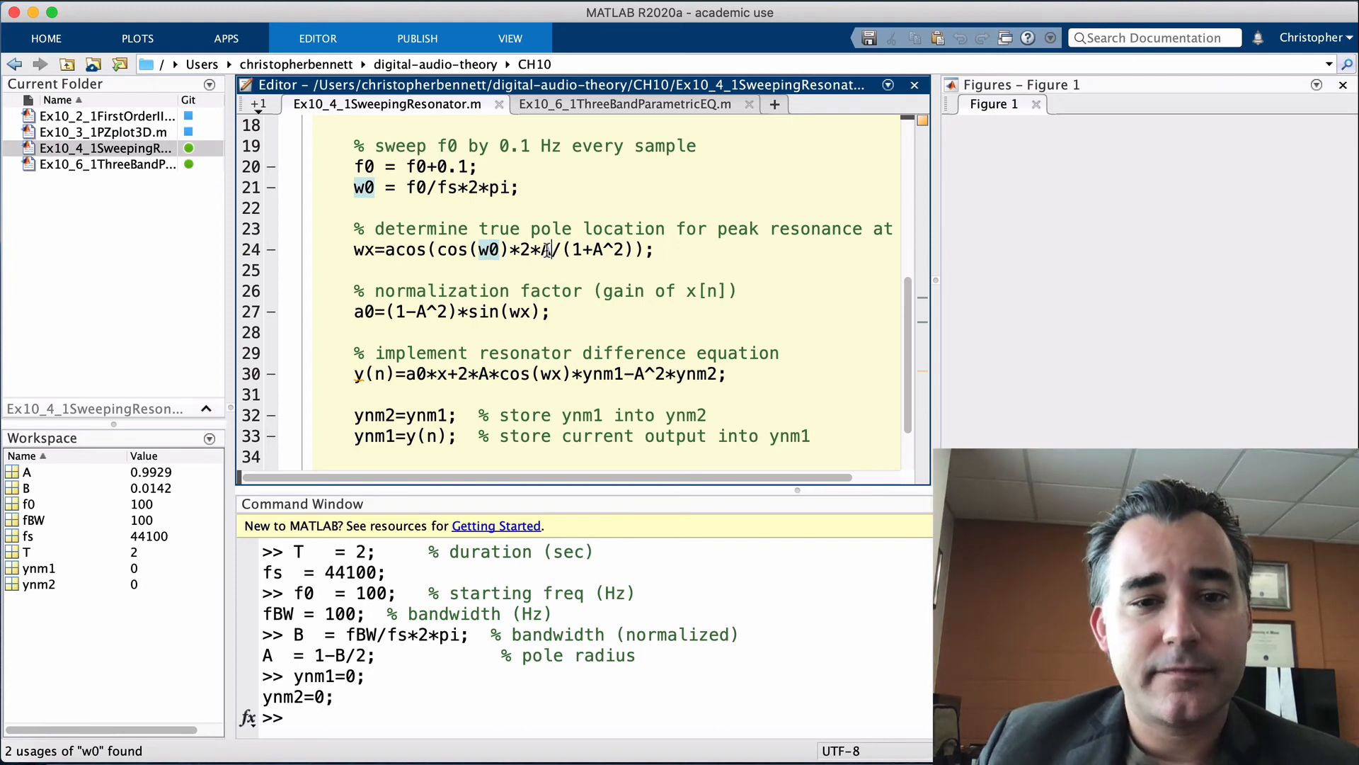
left_click(544, 249)
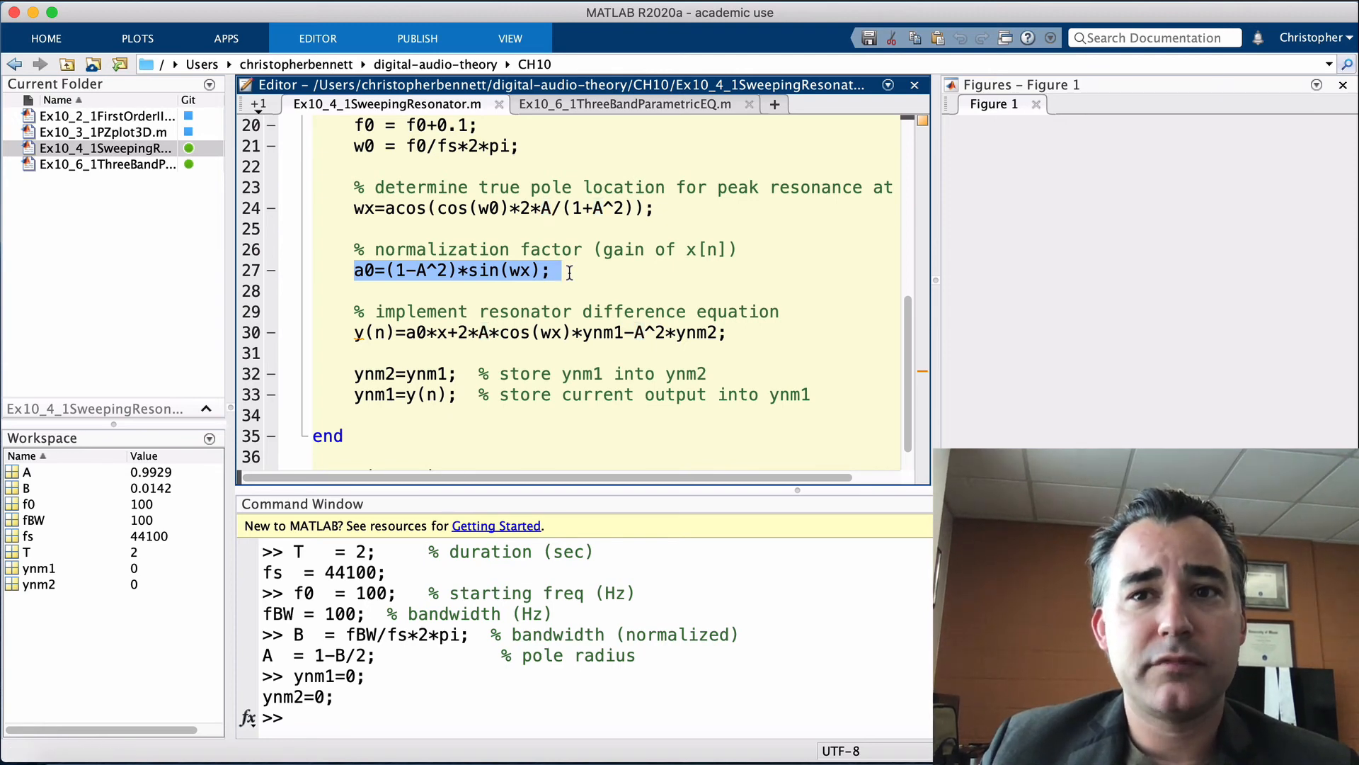
scroll("down", 3)
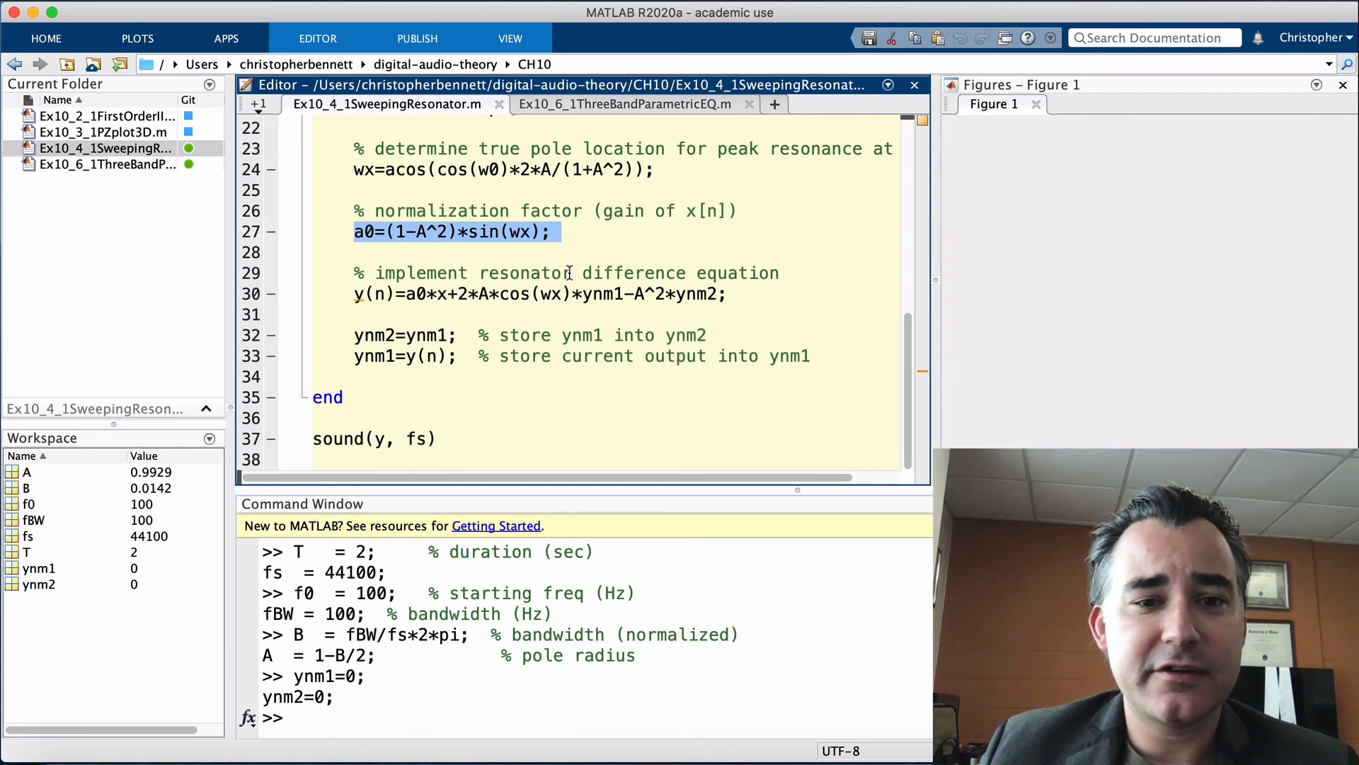
mouse_move(351, 295)
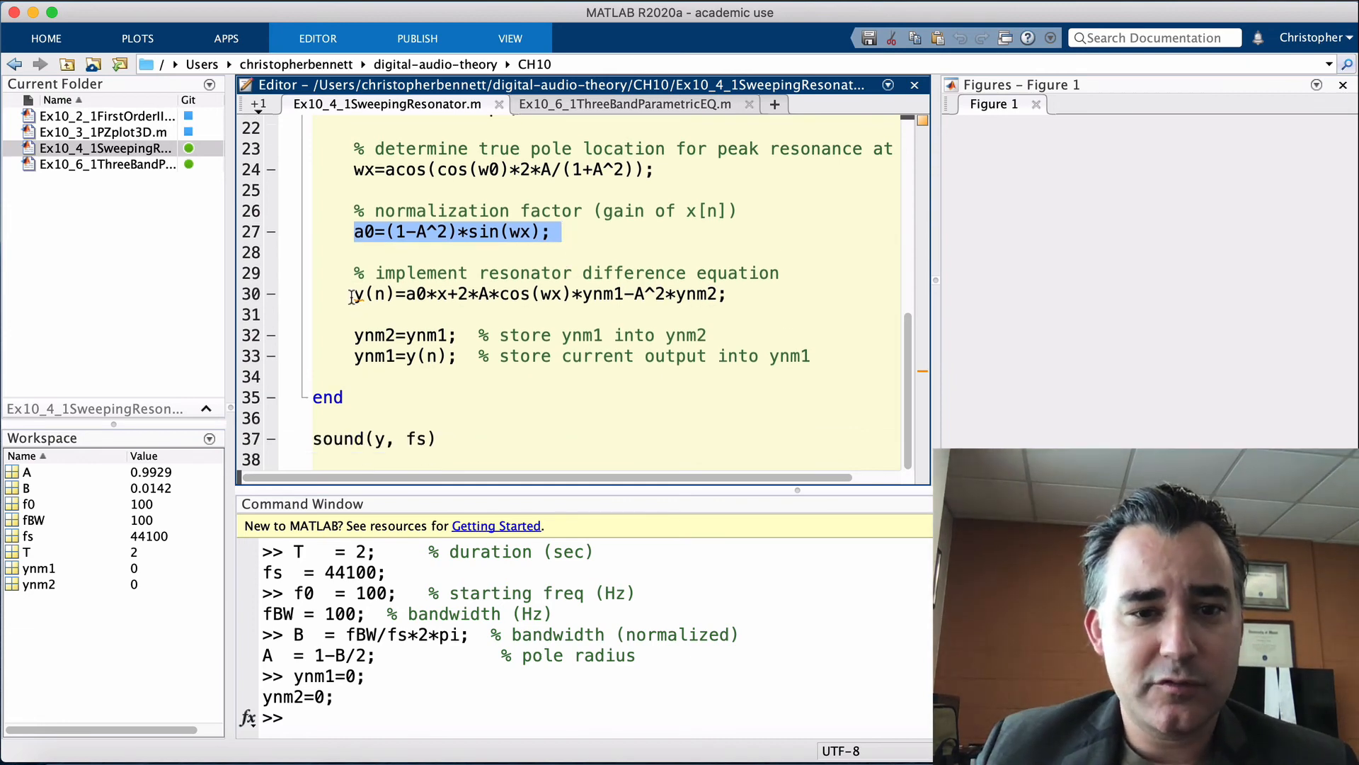